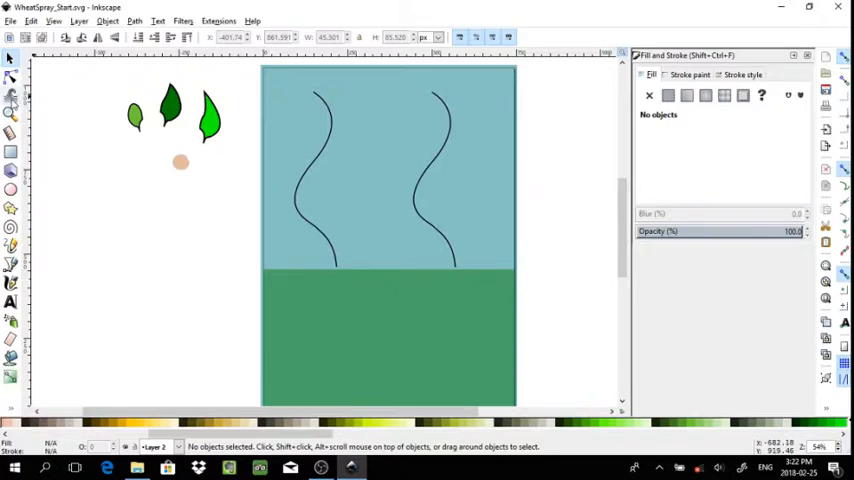
{"action": "mouse_move", "coordinate": [12, 116]}
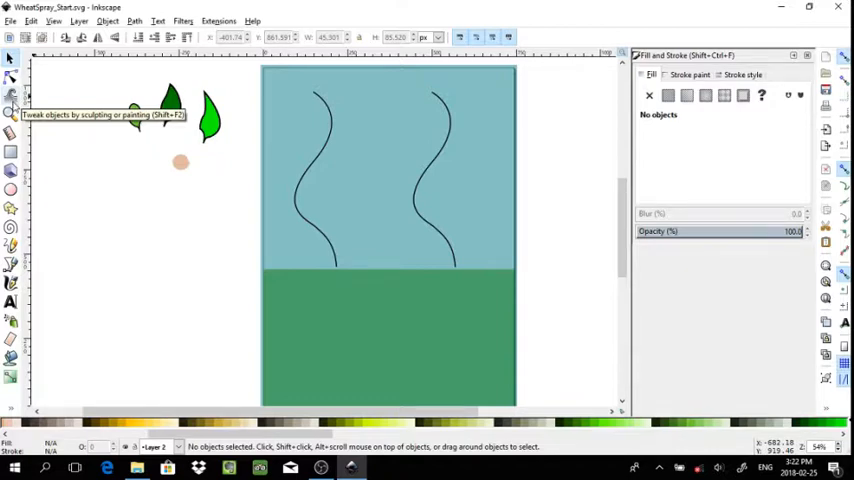
{"action": "mouse_move", "coordinate": [60, 308]}
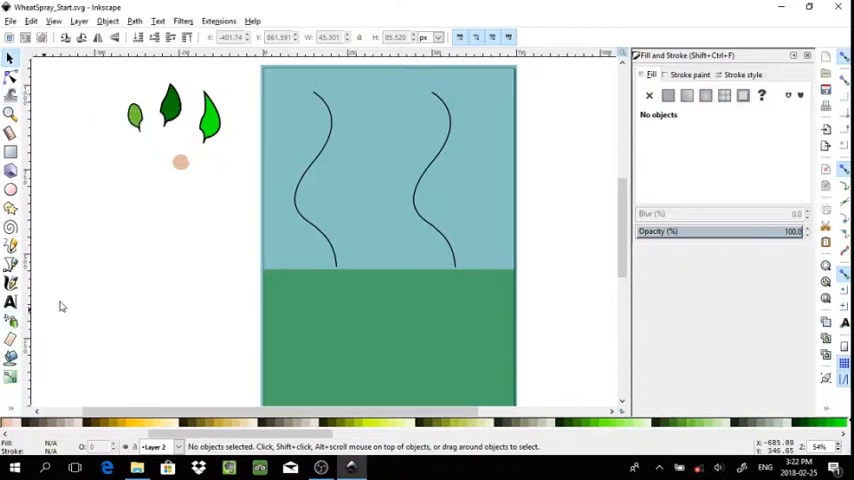
Step: Switch the Spray tool to copies mode for the selected orange dot
{"action": "left_click", "coordinate": [180, 160]}
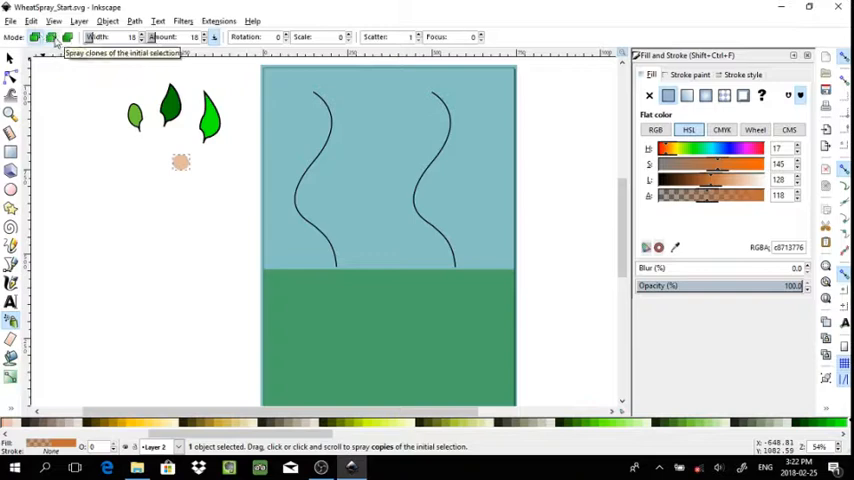
{"action": "mouse_move", "coordinate": [68, 36]}
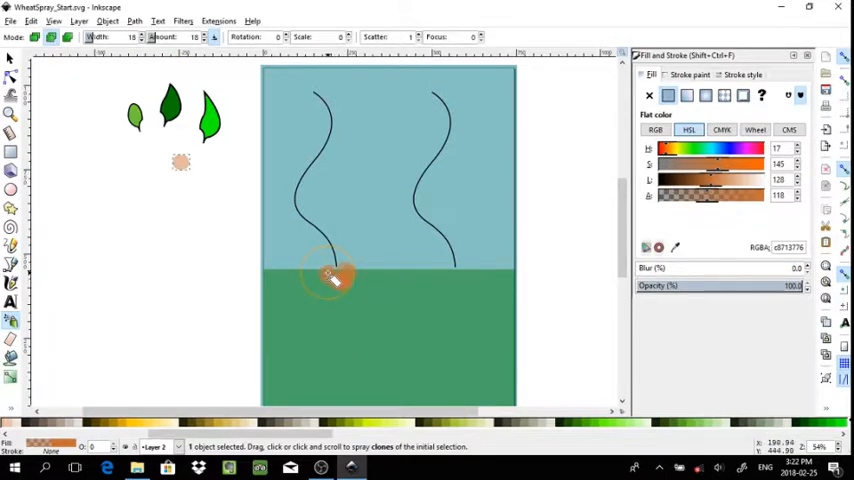
{"action": "mouse_move", "coordinate": [210, 260]}
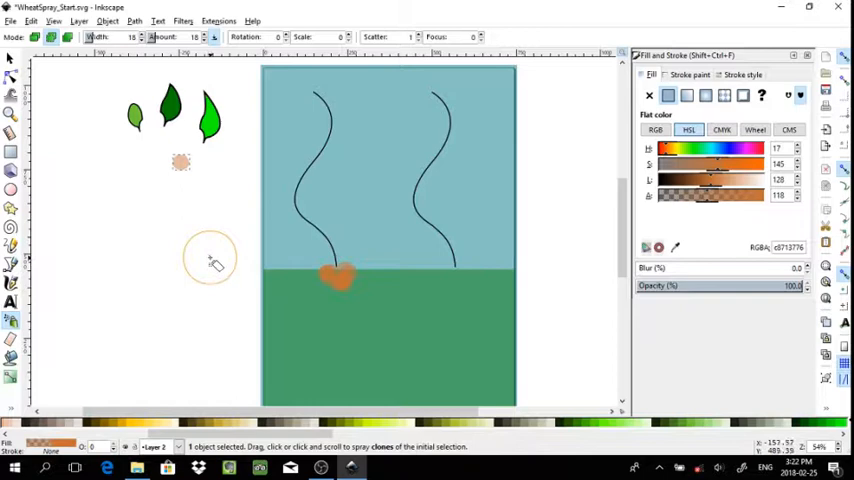
{"action": "mouse_move", "coordinate": [192, 172]}
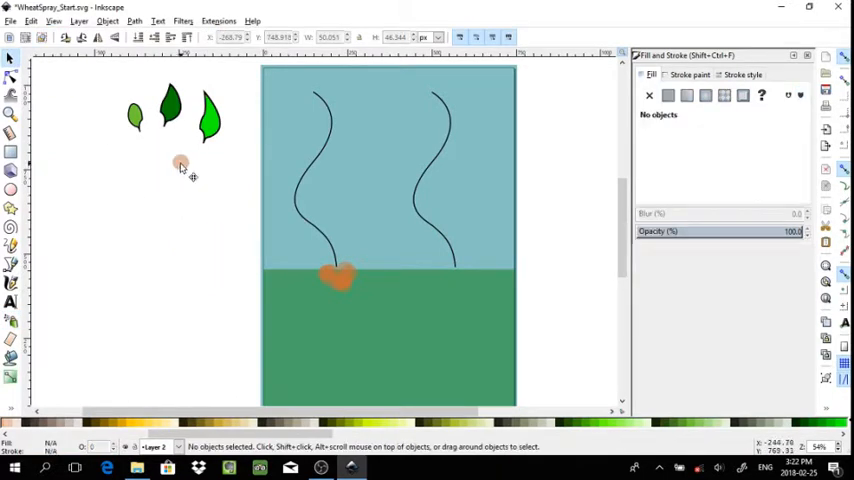
{"action": "left_click", "coordinate": [180, 162]}
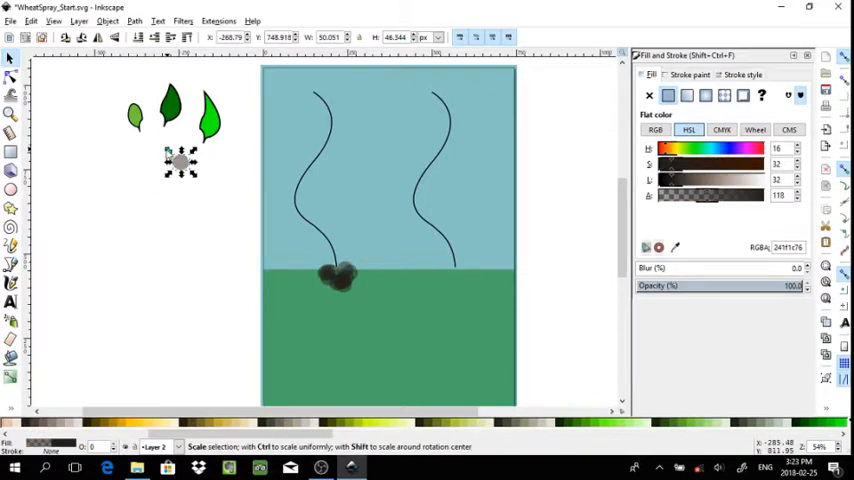
{"action": "left_click", "coordinate": [340, 284]}
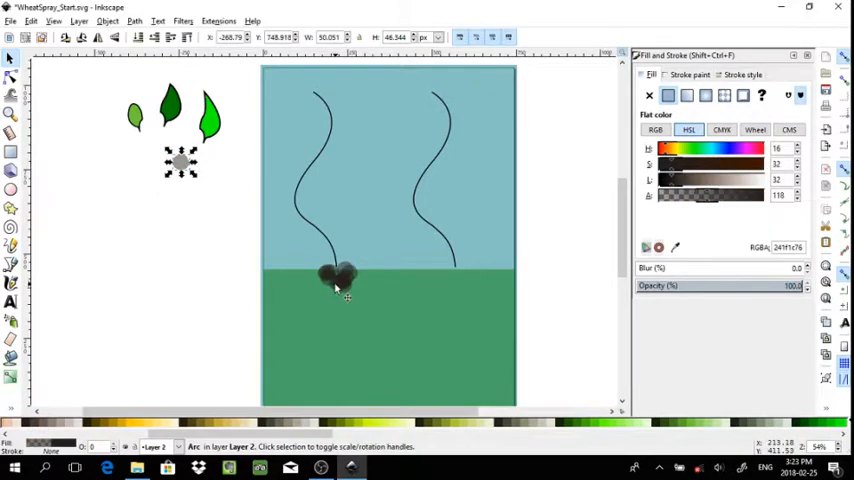
{"action": "mouse_move", "coordinate": [322, 292]}
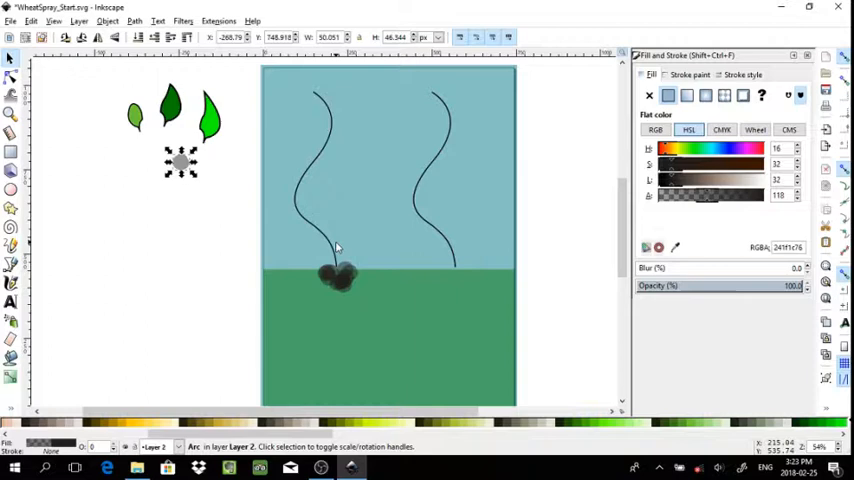
{"action": "mouse_move", "coordinate": [336, 246]}
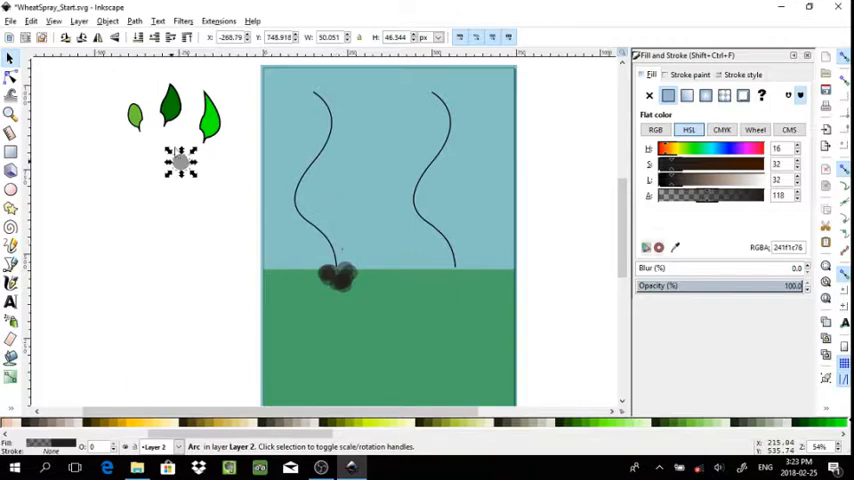
{"action": "mouse_move", "coordinate": [280, 212]}
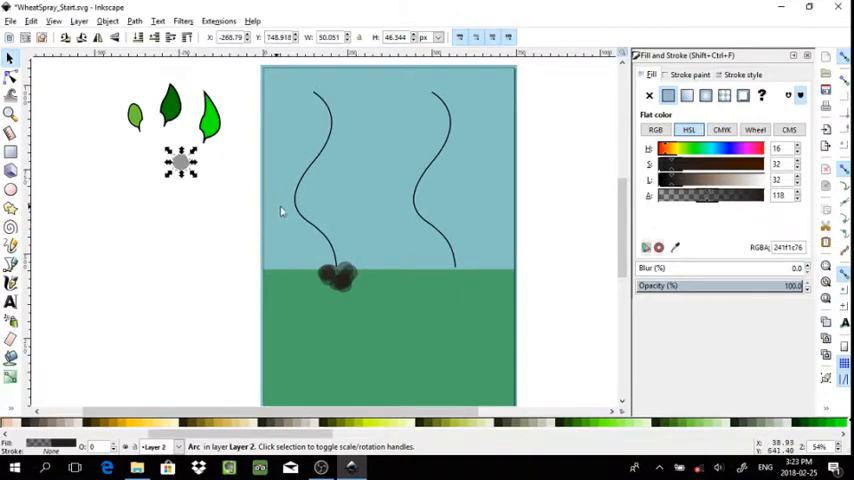
{"action": "mouse_move", "coordinate": [188, 208]}
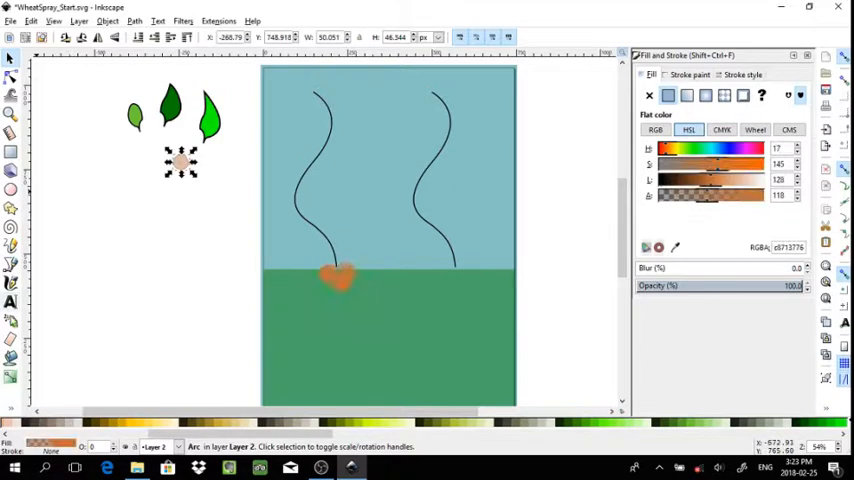
Step: Spray orange dot copies at the base of the right vine stem
{"action": "left_click", "coordinate": [12, 318]}
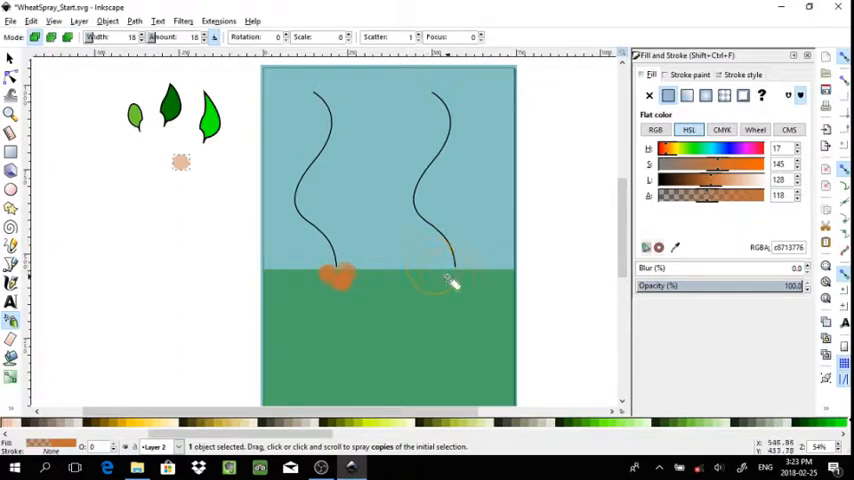
{"action": "left_click", "coordinate": [448, 284]}
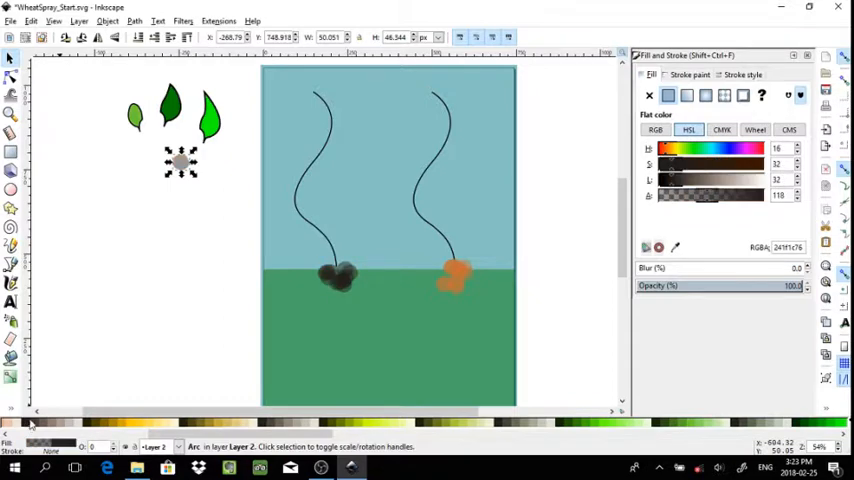
{"action": "mouse_move", "coordinate": [304, 274]}
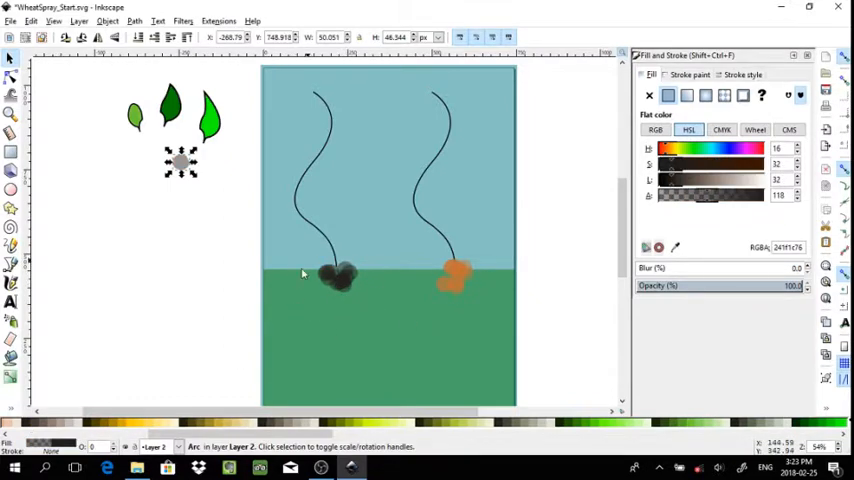
{"action": "mouse_move", "coordinate": [290, 224]}
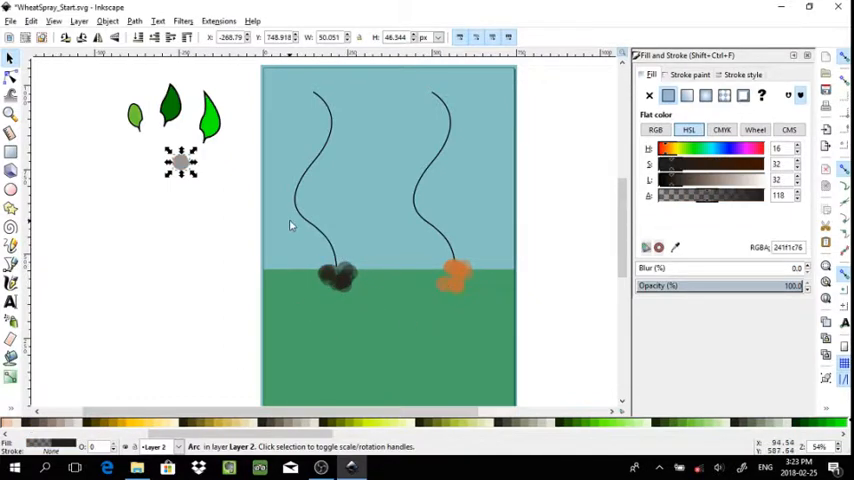
{"action": "mouse_move", "coordinate": [406, 234]}
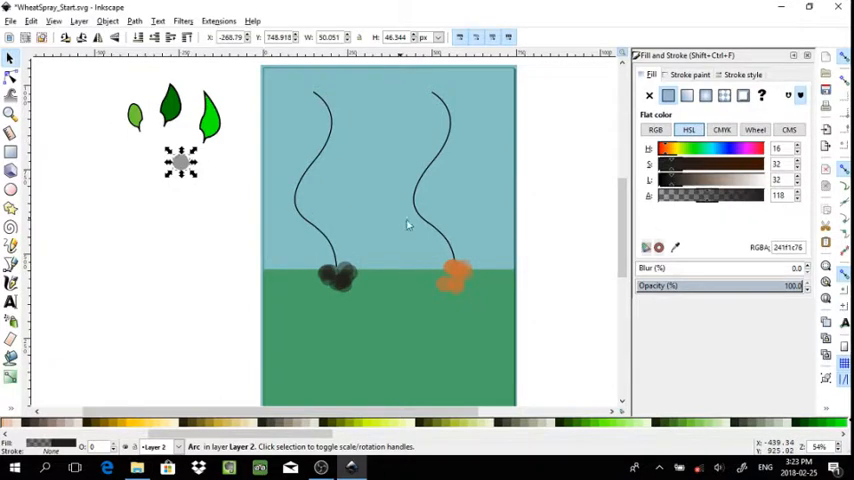
{"action": "mouse_move", "coordinate": [228, 104]}
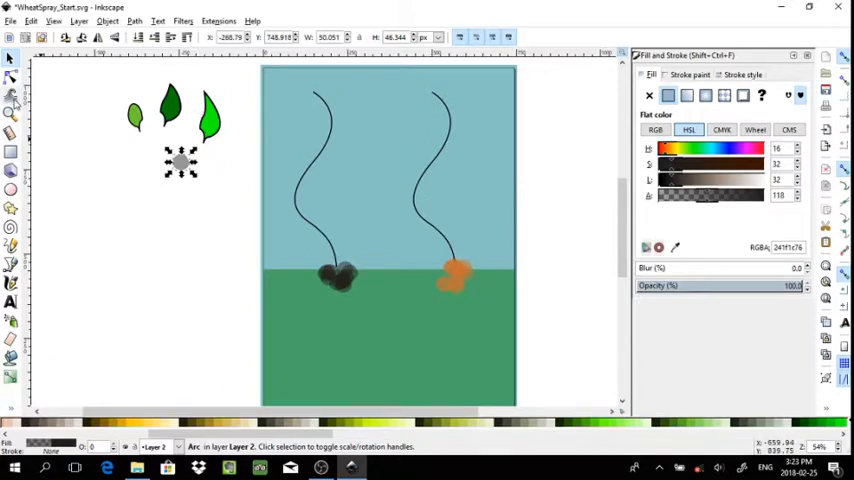
{"action": "mouse_move", "coordinate": [114, 200]}
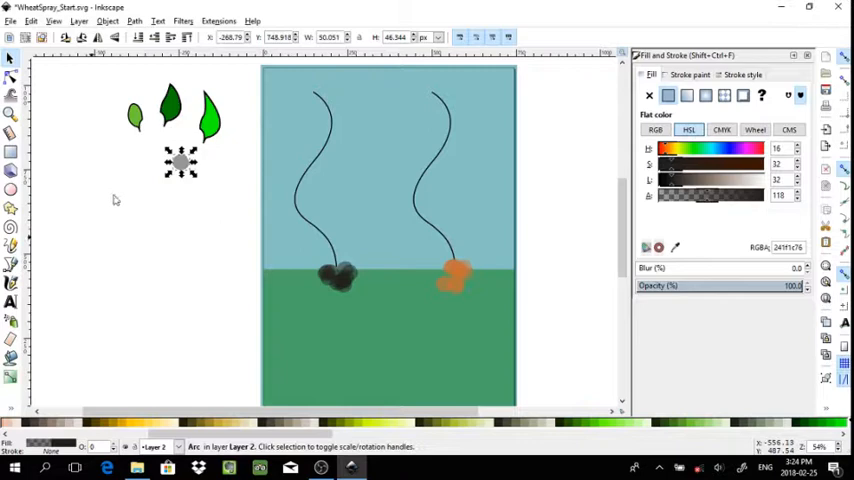
{"action": "mouse_move", "coordinate": [12, 284]}
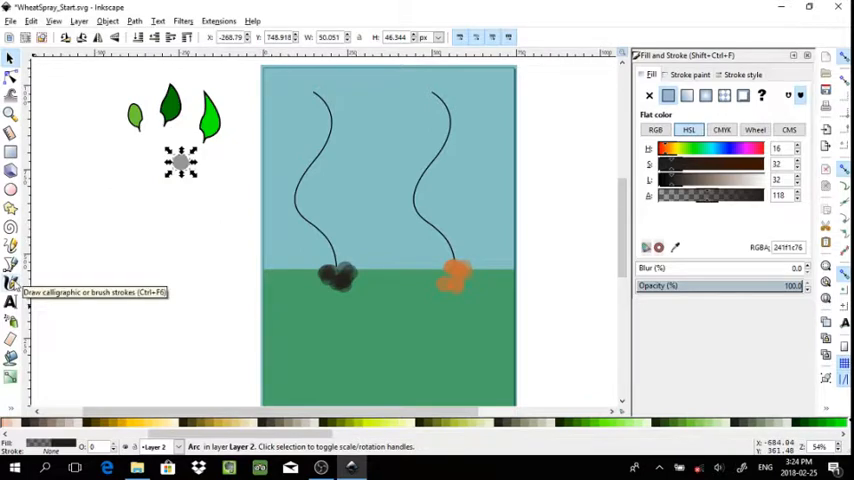
Step: Switch tools in the toolbox to prepare for spraying the three green leaves
{"action": "left_click", "coordinate": [10, 320]}
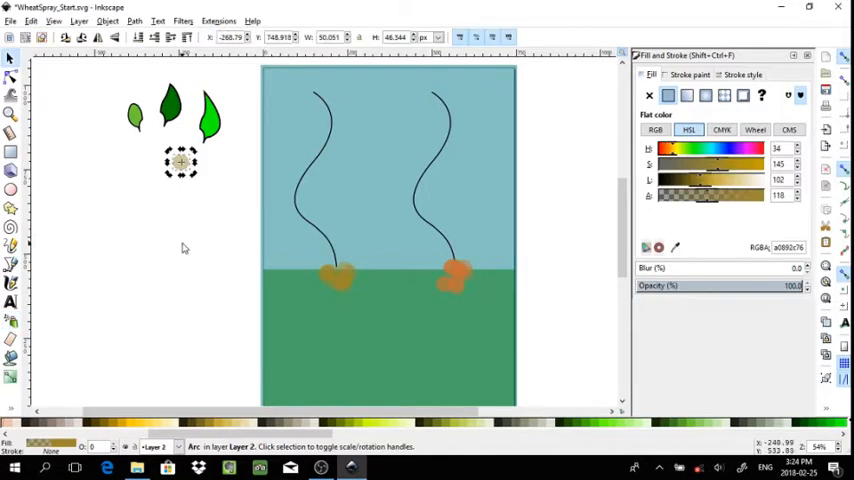
{"action": "mouse_move", "coordinate": [22, 68]}
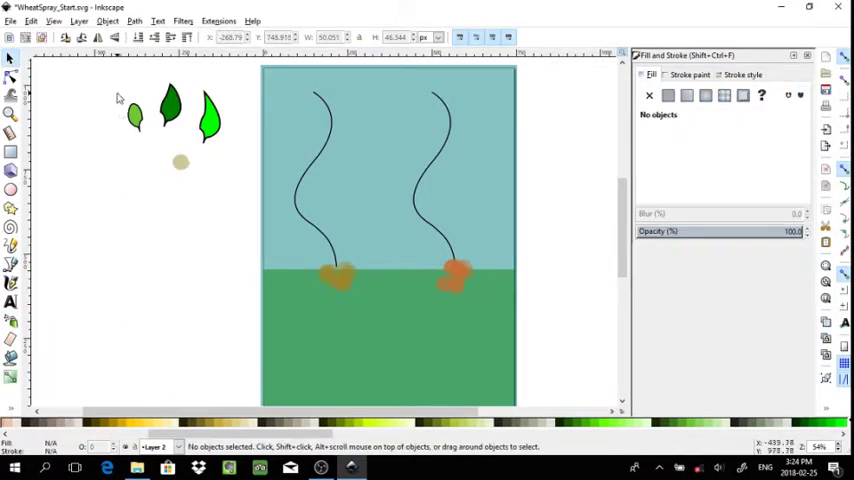
{"action": "mouse_move", "coordinate": [104, 72]}
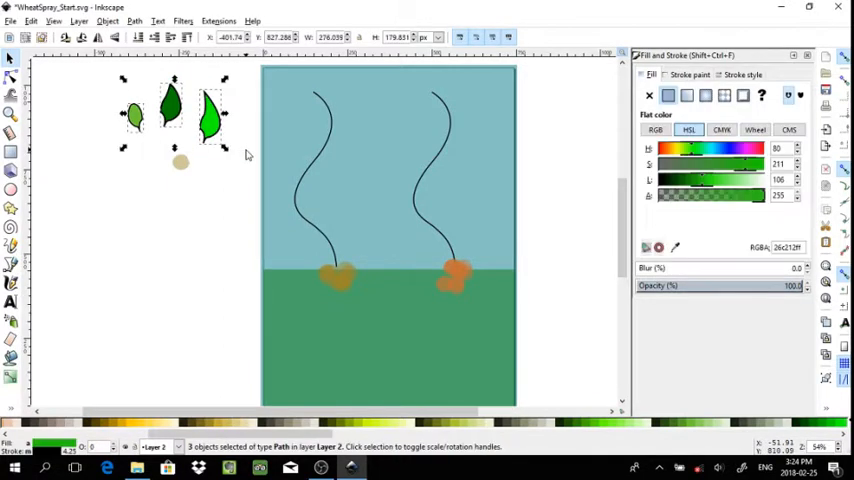
{"action": "mouse_move", "coordinate": [220, 100]}
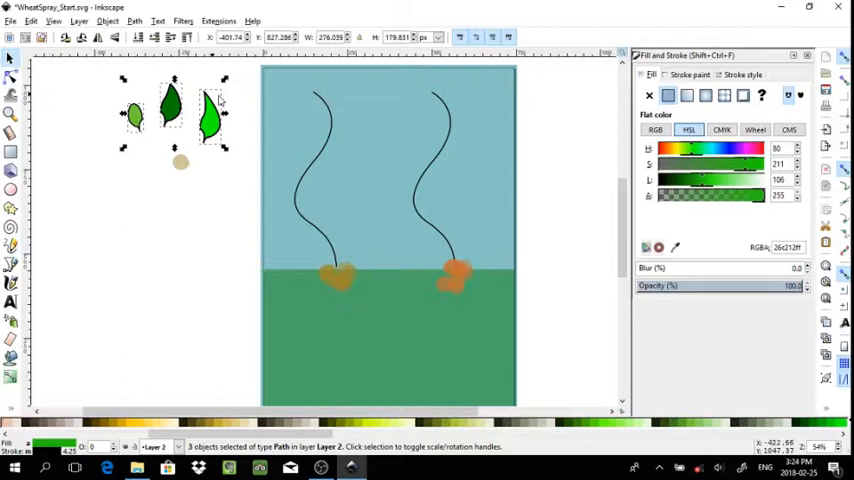
{"action": "mouse_move", "coordinate": [20, 330]}
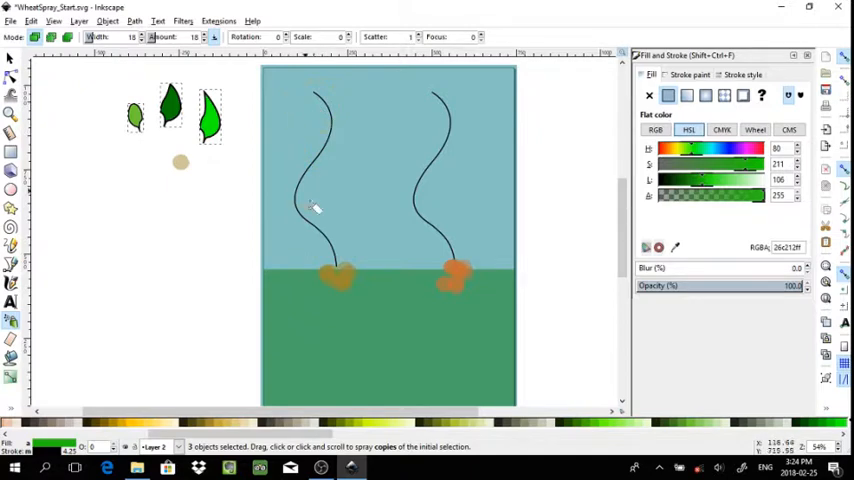
{"action": "mouse_move", "coordinate": [256, 52]}
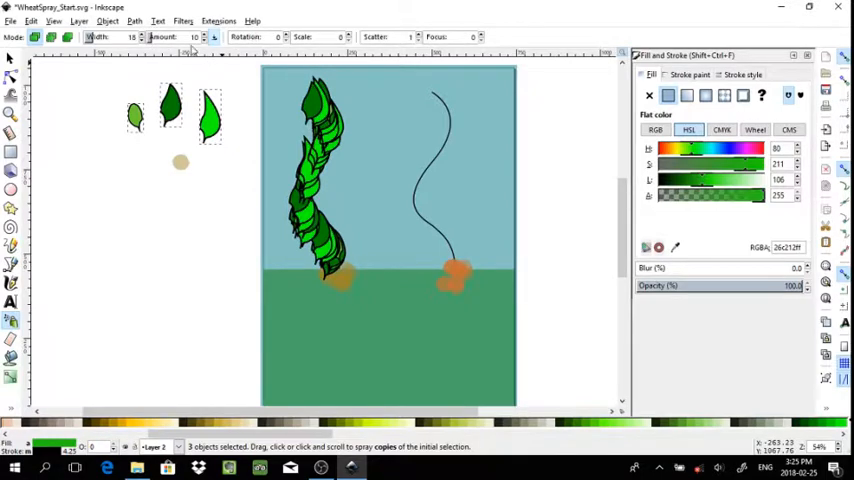
{"action": "mouse_move", "coordinate": [164, 36]}
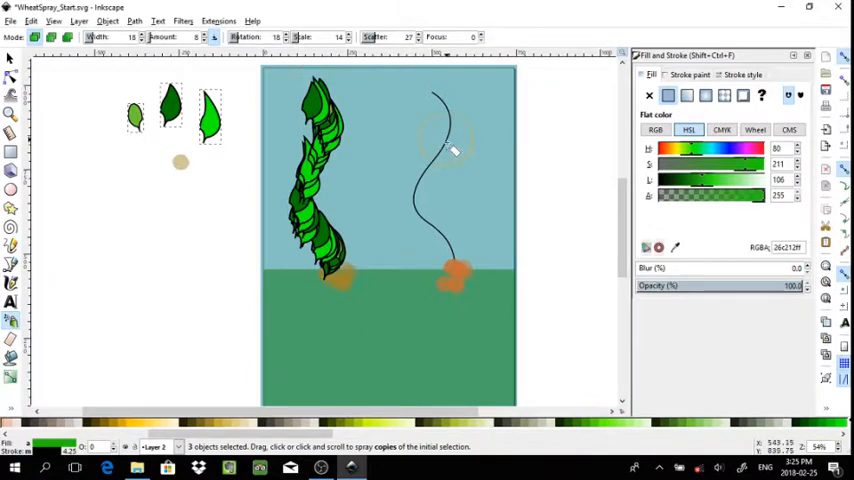
Step: Spray green leaf copies along the right vine stem
{"action": "left_click", "coordinate": [420, 210]}
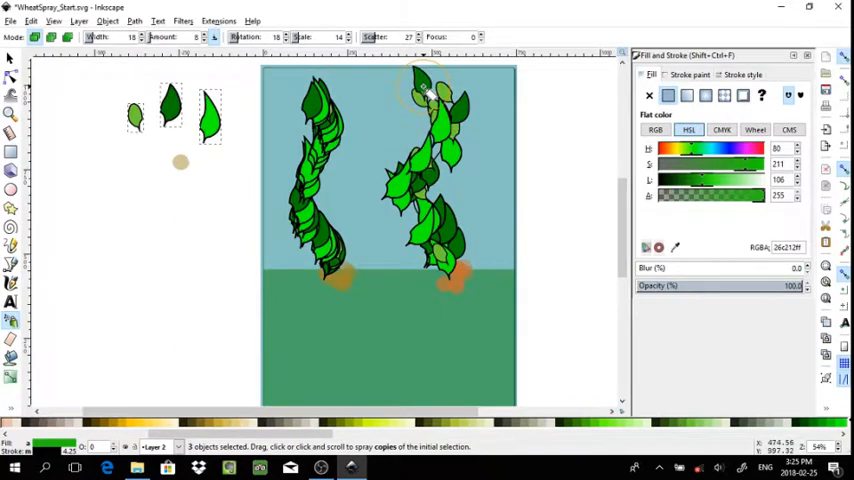
{"action": "mouse_move", "coordinate": [528, 244]}
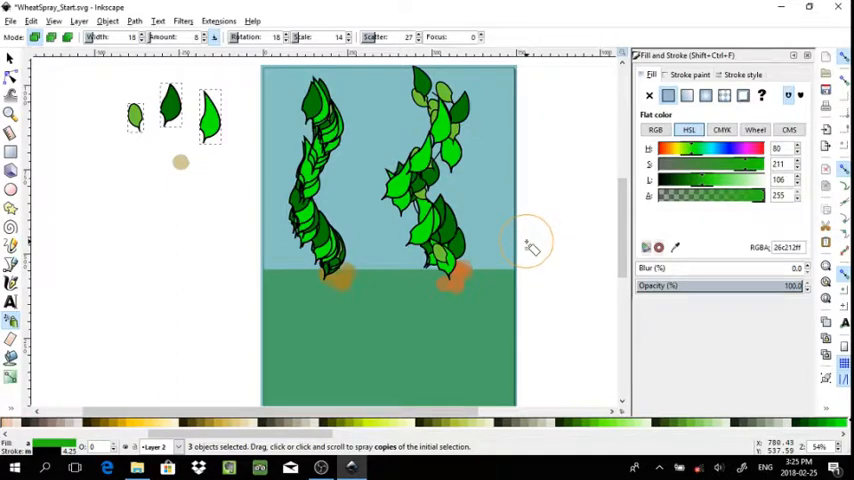
Step: Activate the Tweak tool with the 43 sprayed leaves selected
{"action": "left_click", "coordinate": [12, 56]}
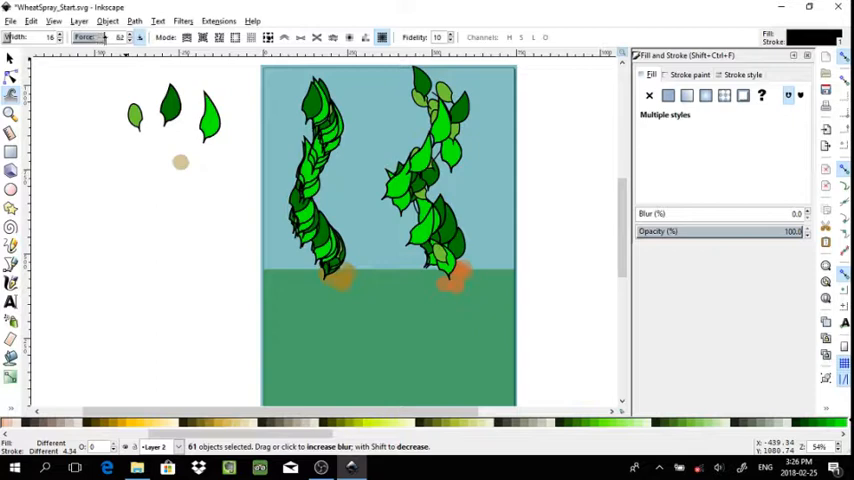
{"action": "mouse_move", "coordinate": [108, 36]}
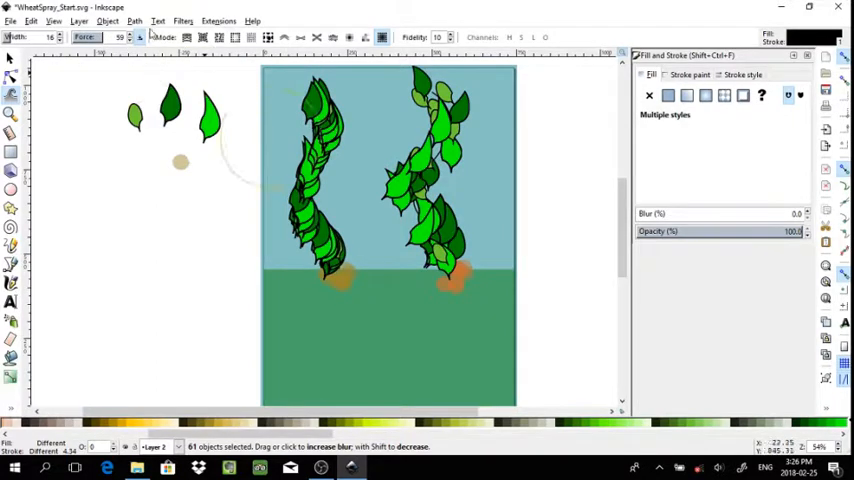
Step: Select the left vine's 64 leaves and return to the Tweak tool to shrink them
{"action": "left_click", "coordinate": [12, 60]}
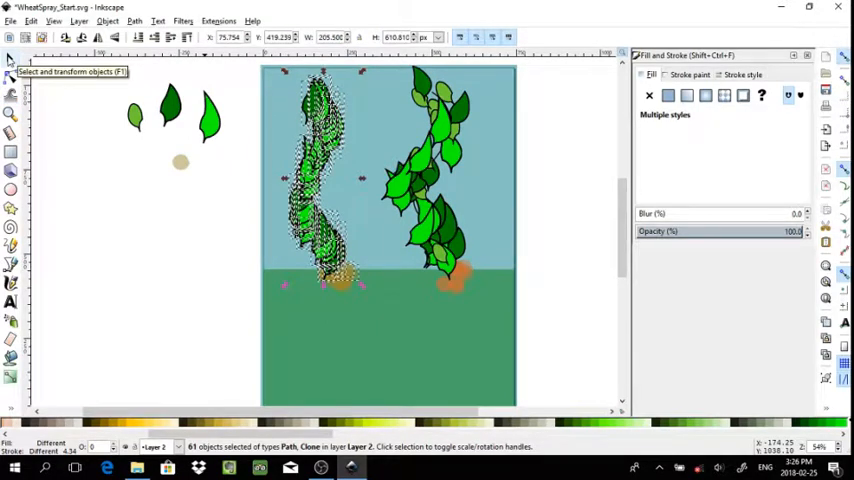
{"action": "mouse_move", "coordinate": [12, 96]}
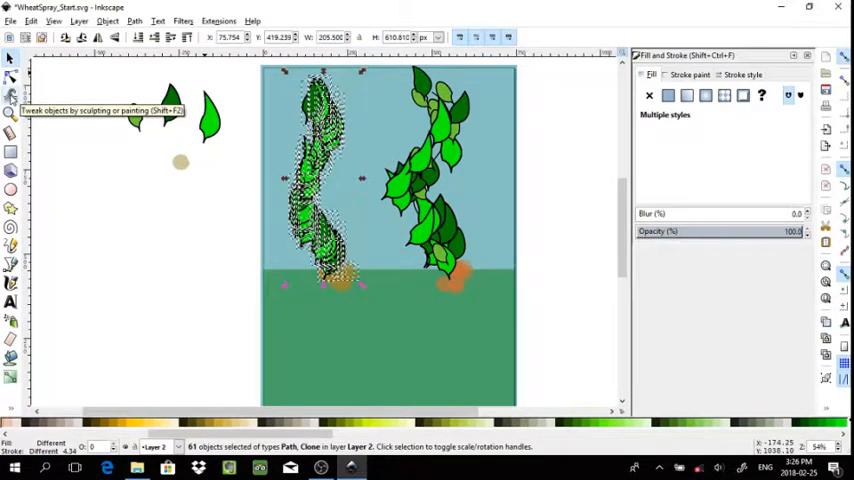
{"action": "left_click", "coordinate": [12, 96]}
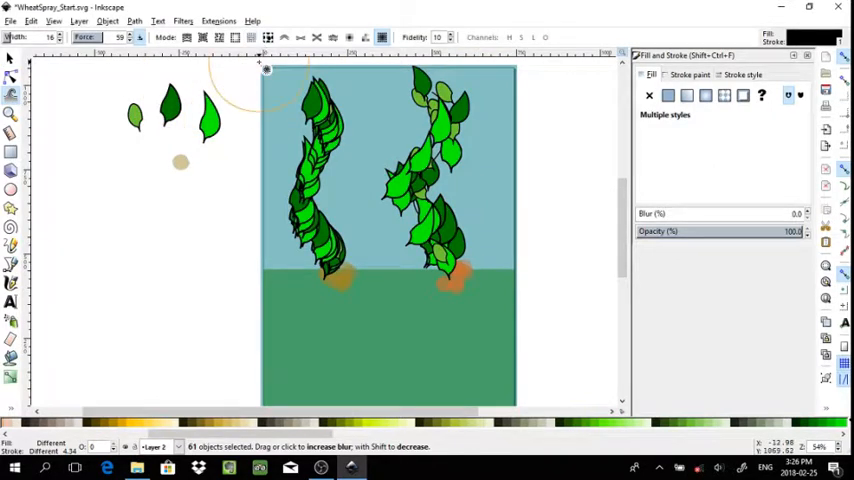
{"action": "mouse_move", "coordinate": [252, 36]}
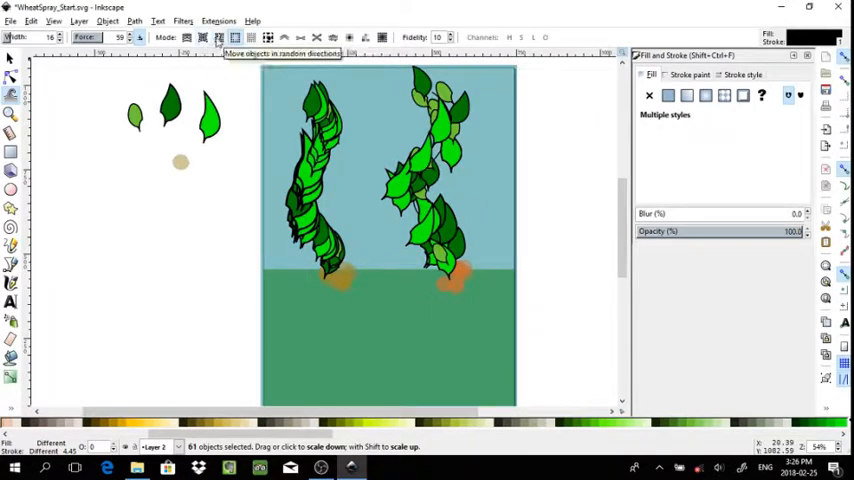
Step: Push the left vine's leaves into a looser spread in Move mode, then reselect them
{"action": "left_click", "coordinate": [220, 36]}
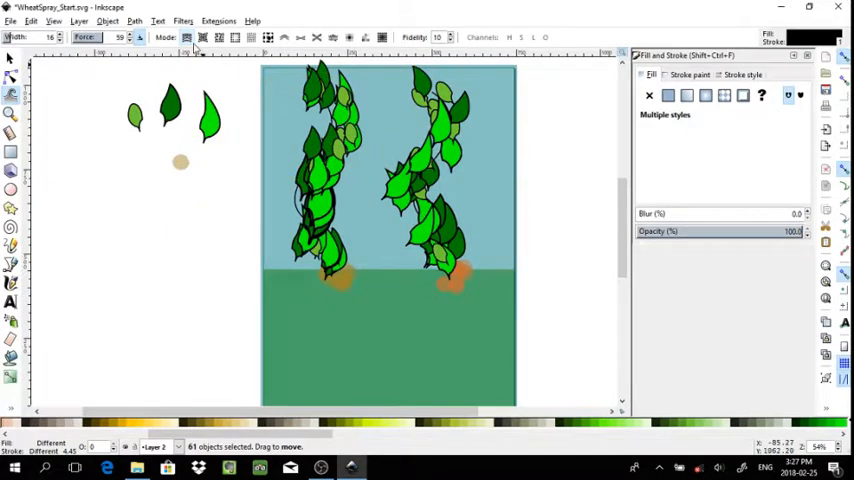
{"action": "left_click", "coordinate": [12, 60]}
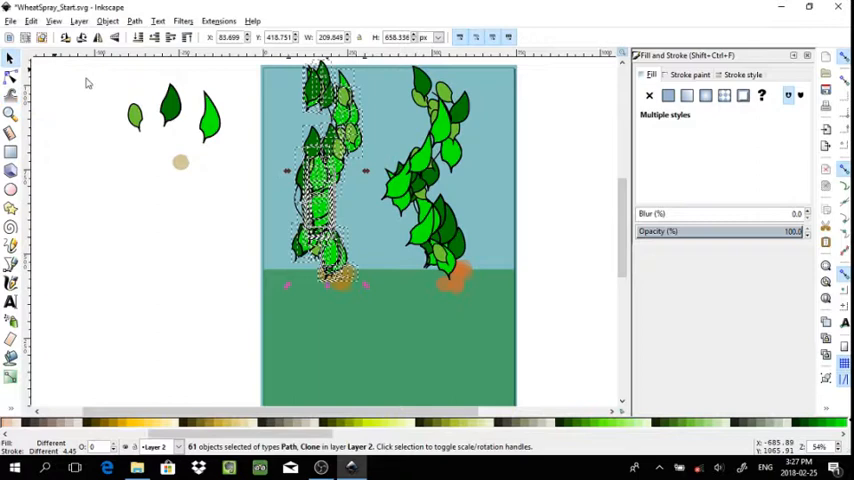
{"action": "mouse_move", "coordinate": [208, 56]}
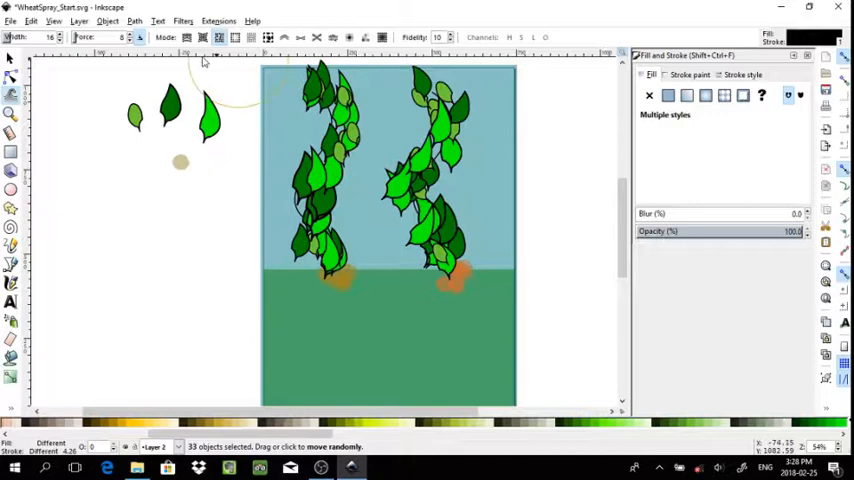
Step: Randomly vary the leaves' green shades with the Tweak tool and review their stroke settings
{"action": "left_click", "coordinate": [12, 60]}
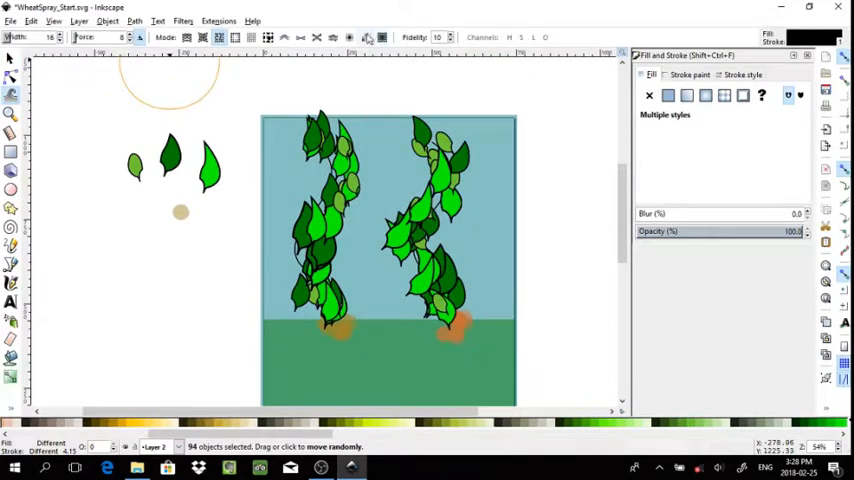
{"action": "mouse_move", "coordinate": [384, 36]}
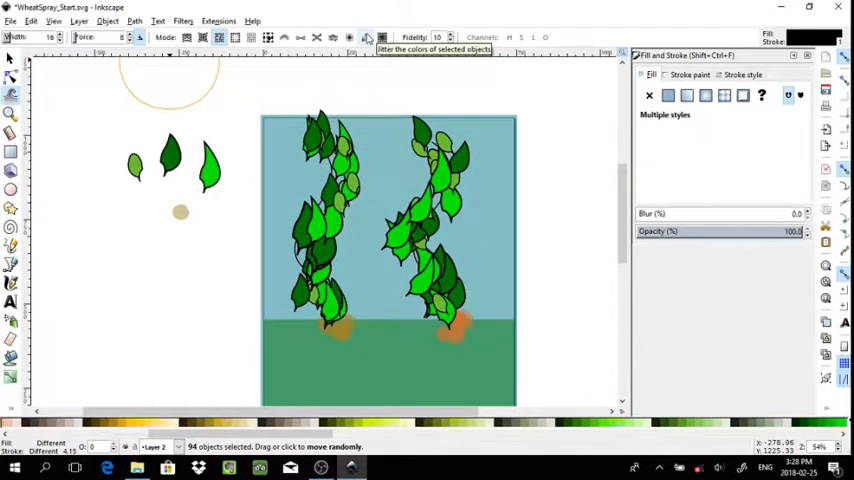
{"action": "left_click", "coordinate": [364, 36]}
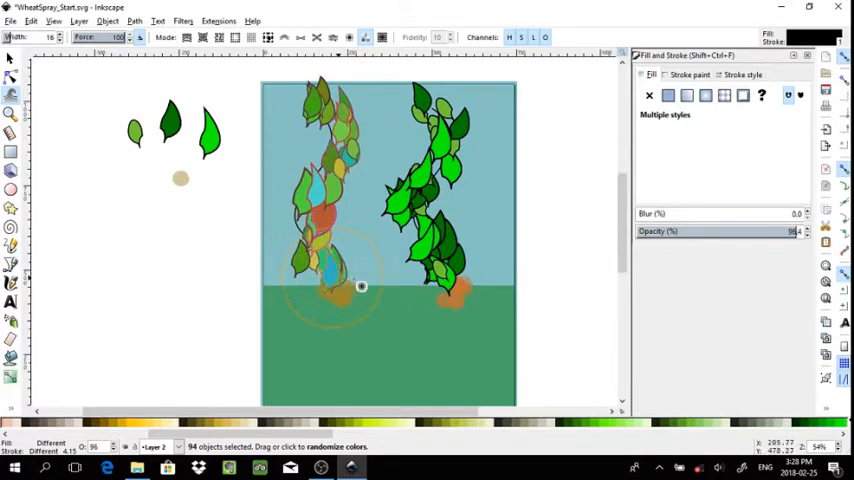
{"action": "mouse_move", "coordinate": [488, 242]}
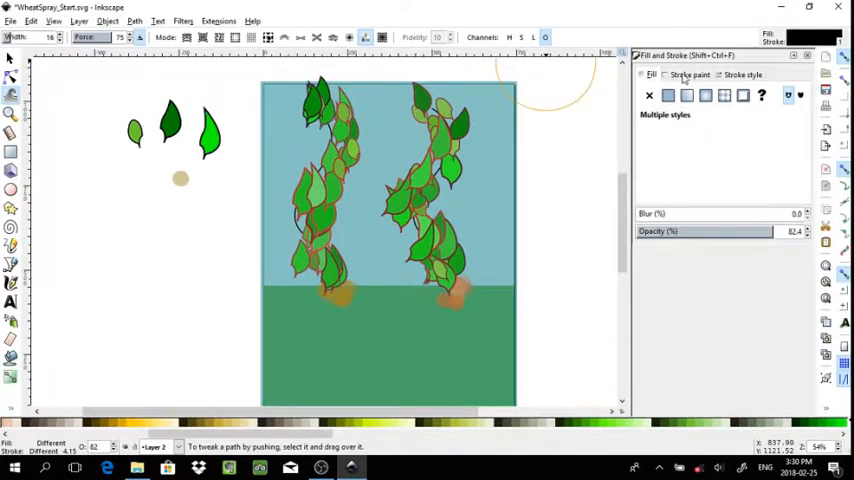
{"action": "left_click", "coordinate": [742, 76]}
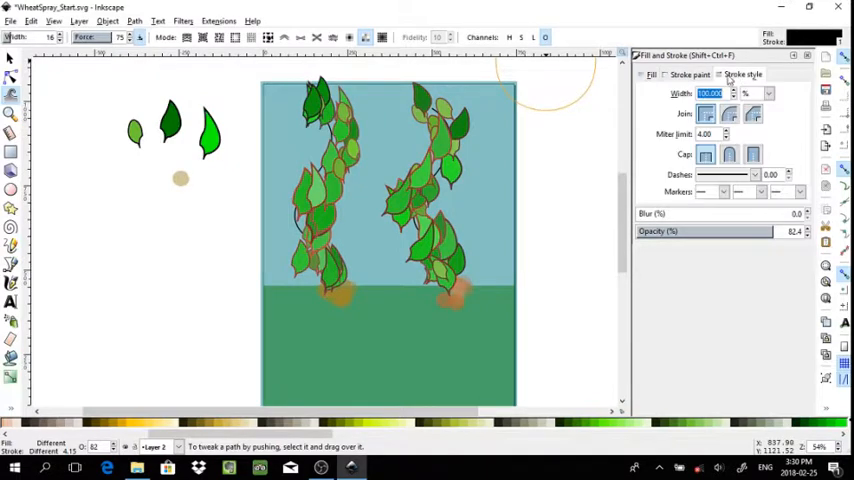
Step: Lower the 94 leaves' opacity to about 79% in Fill and Stroke and randomize their colours
{"action": "left_click", "coordinate": [652, 76]}
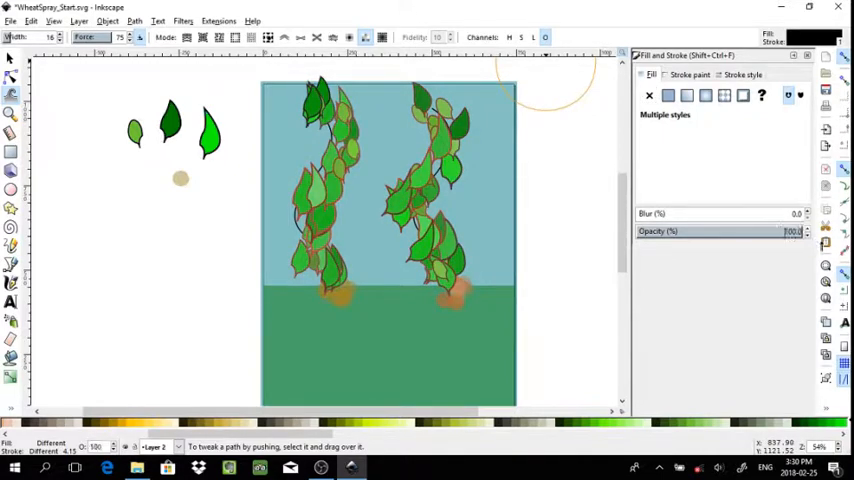
{"action": "mouse_move", "coordinate": [532, 120]}
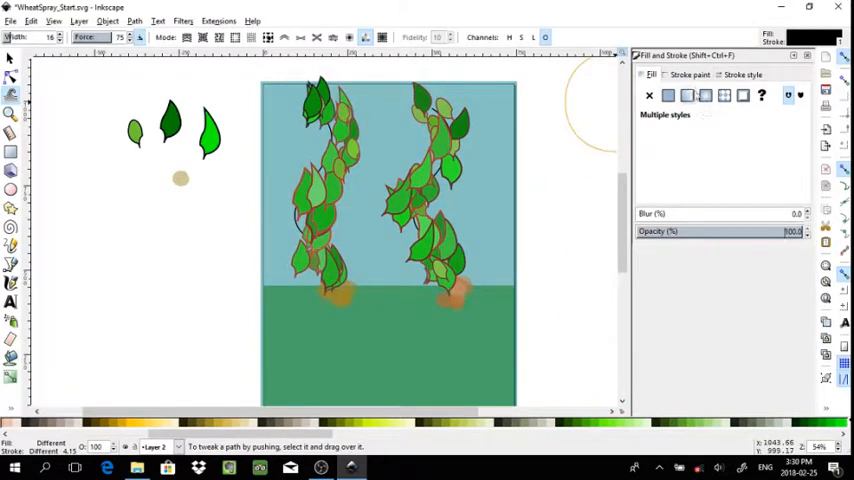
{"action": "left_click", "coordinate": [740, 74]}
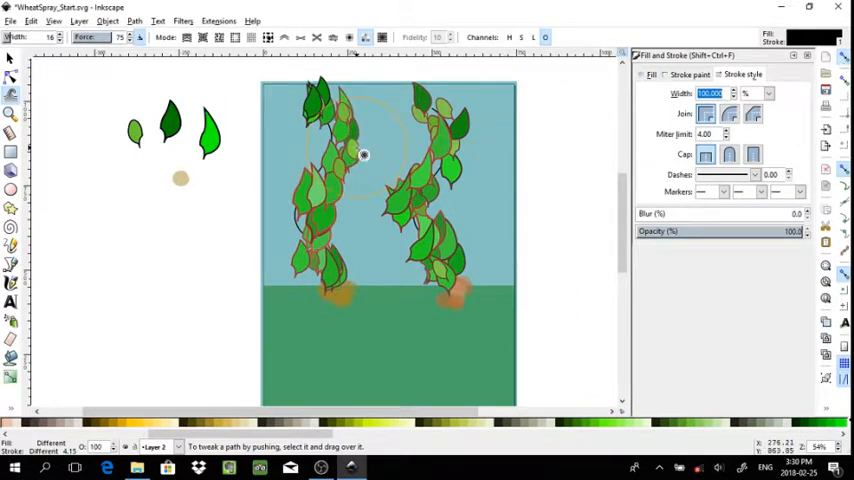
{"action": "left_click", "coordinate": [12, 58]}
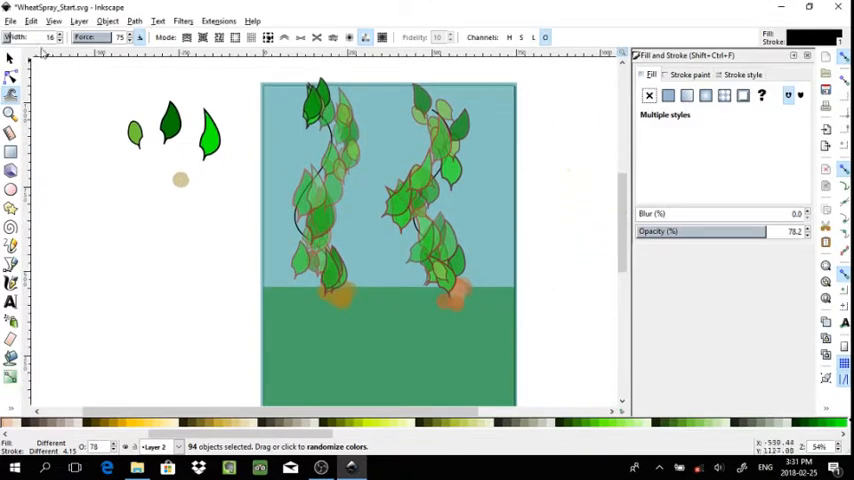
{"action": "left_click", "coordinate": [344, 152]}
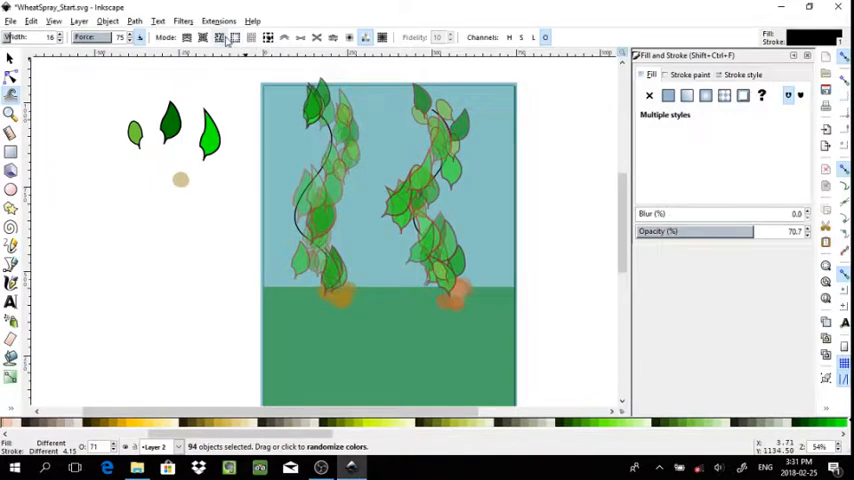
{"action": "mouse_move", "coordinate": [234, 38]}
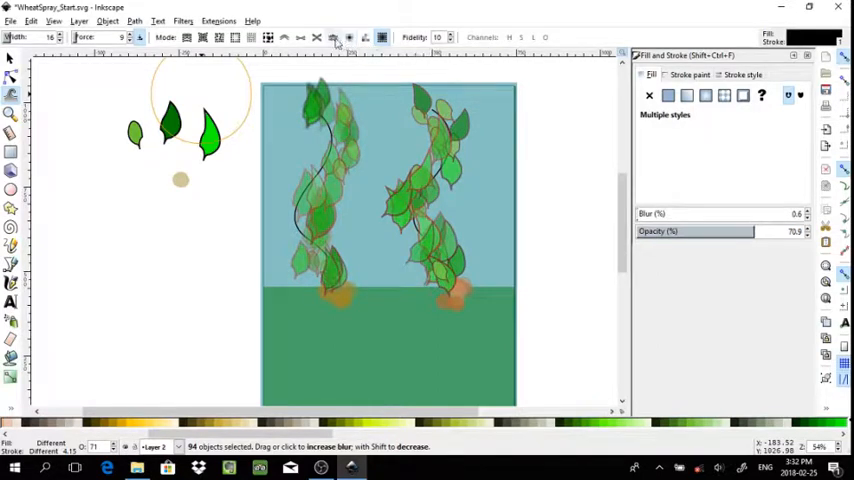
{"action": "mouse_move", "coordinate": [332, 36]}
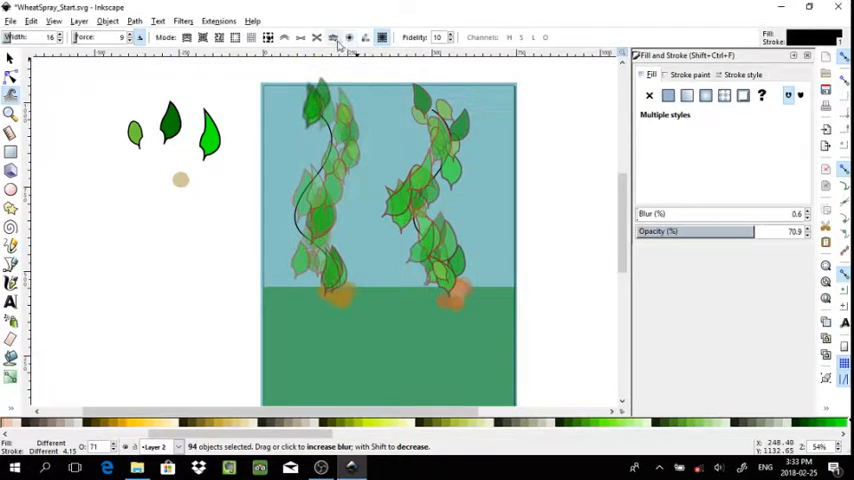
{"action": "mouse_move", "coordinate": [334, 36]}
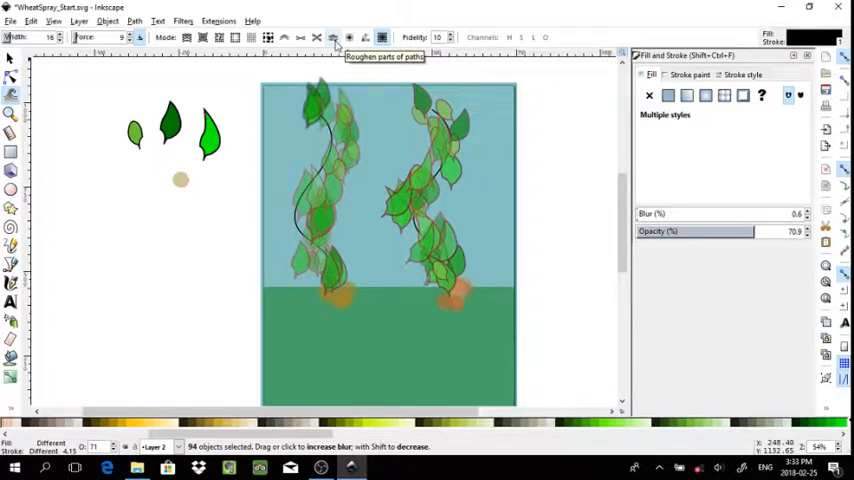
Step: Deselect the leaves, show the Layers panel with its two layers, and save with Ctrl+S
{"action": "left_click", "coordinate": [12, 58]}
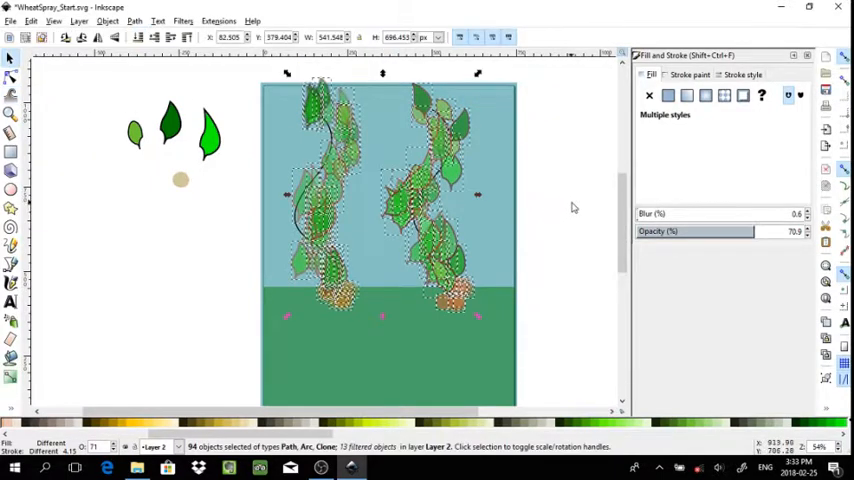
{"action": "left_click", "coordinate": [488, 268]}
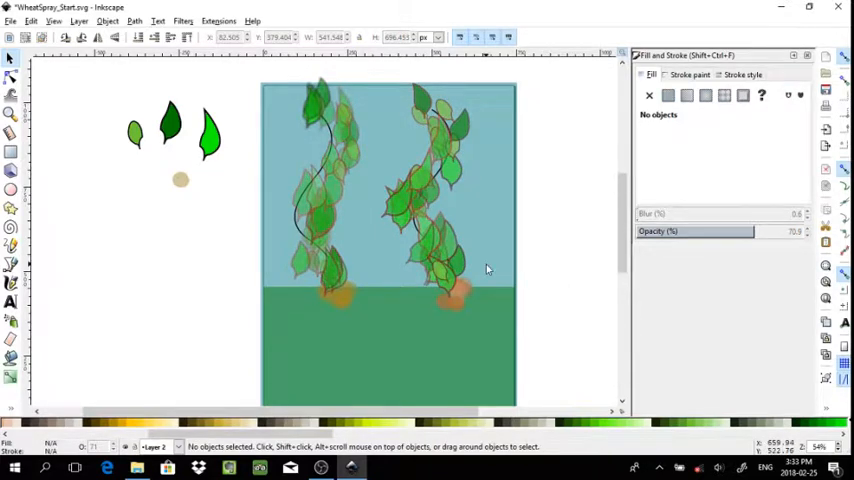
{"action": "mouse_move", "coordinate": [444, 136]}
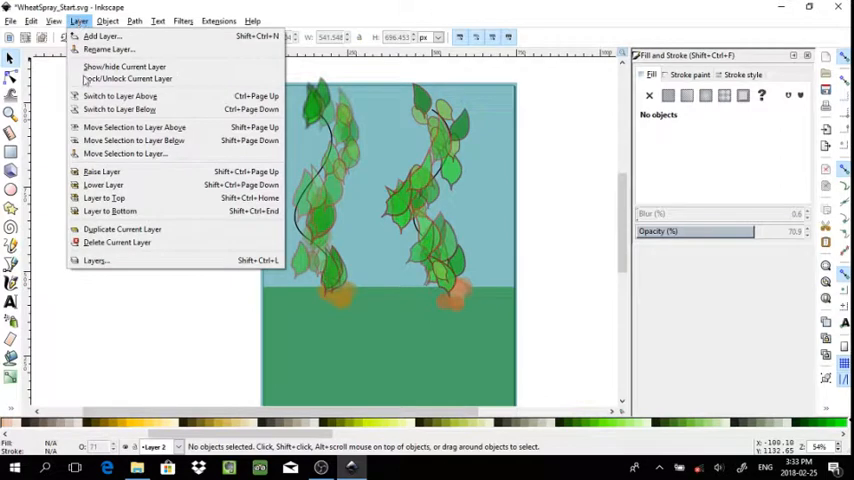
{"action": "left_click", "coordinate": [96, 260]}
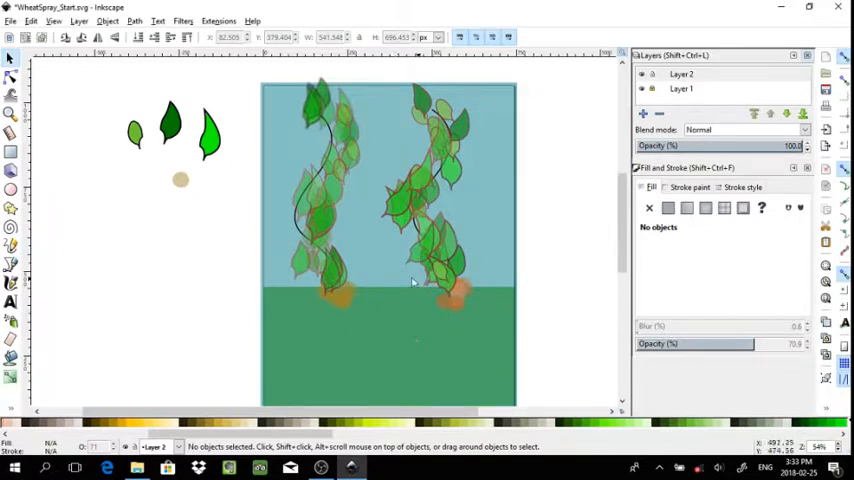
{"action": "mouse_move", "coordinate": [658, 104]}
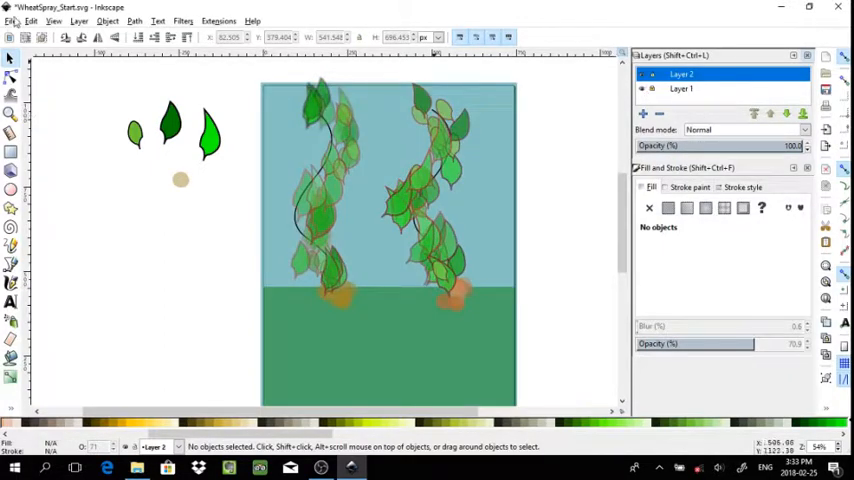
{"action": "key", "text": "ctrl+s"}
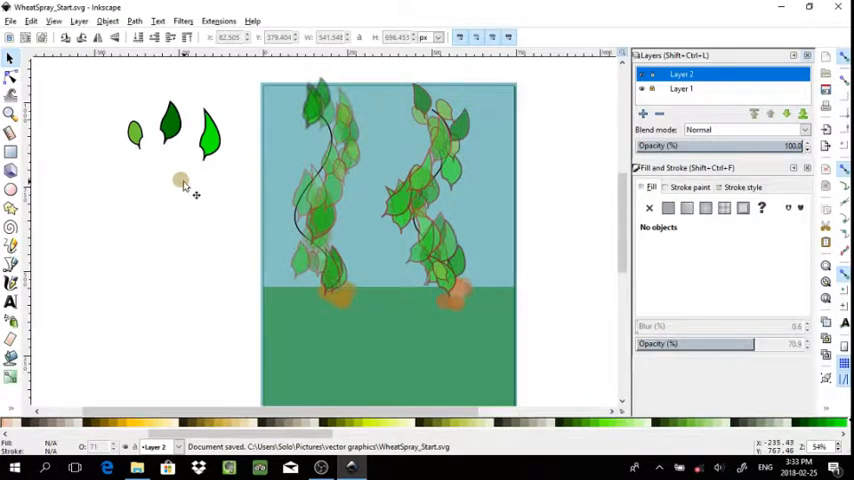
Step: Switch the small brown blob's fill from gradient to a flat colour in Fill and Stroke
{"action": "left_click", "coordinate": [180, 180]}
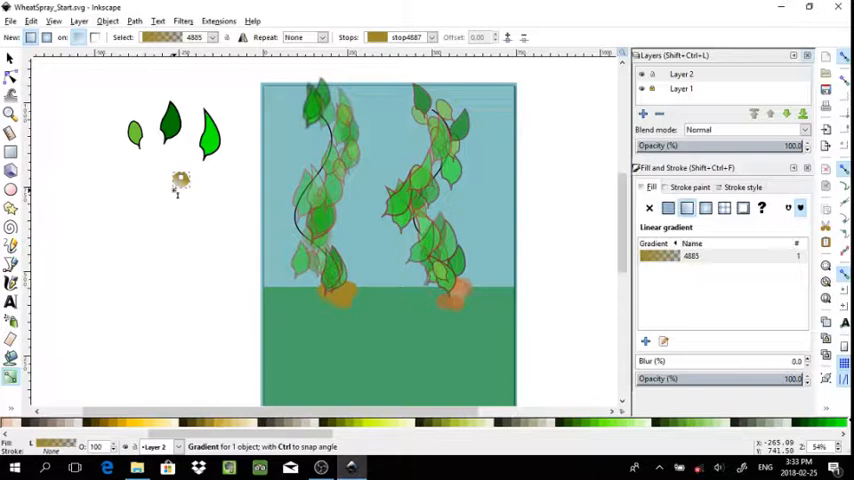
{"action": "left_click", "coordinate": [668, 208]}
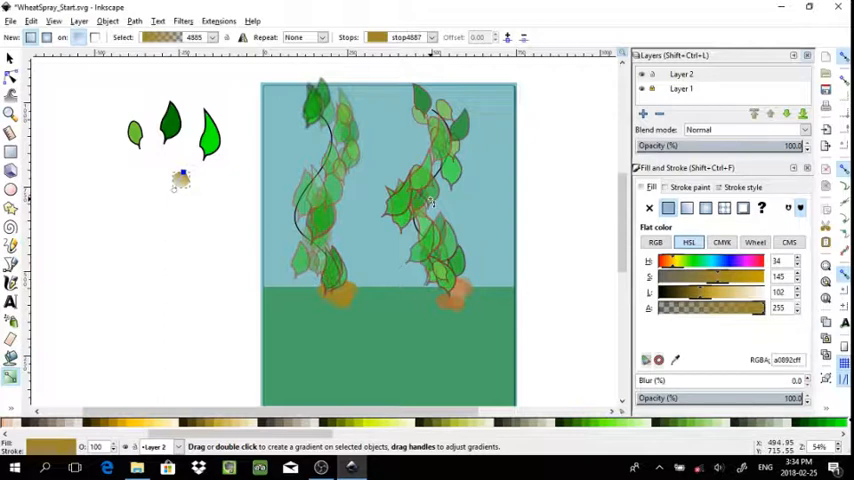
{"action": "left_click", "coordinate": [644, 88]}
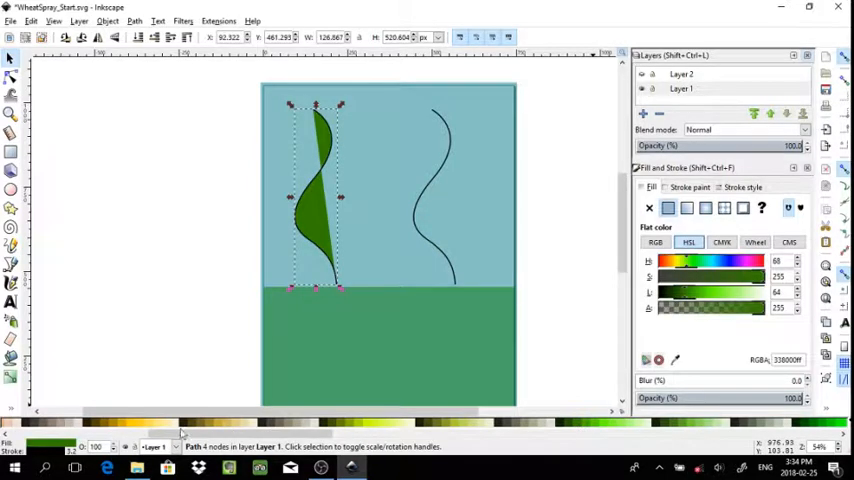
{"action": "mouse_move", "coordinate": [570, 396]}
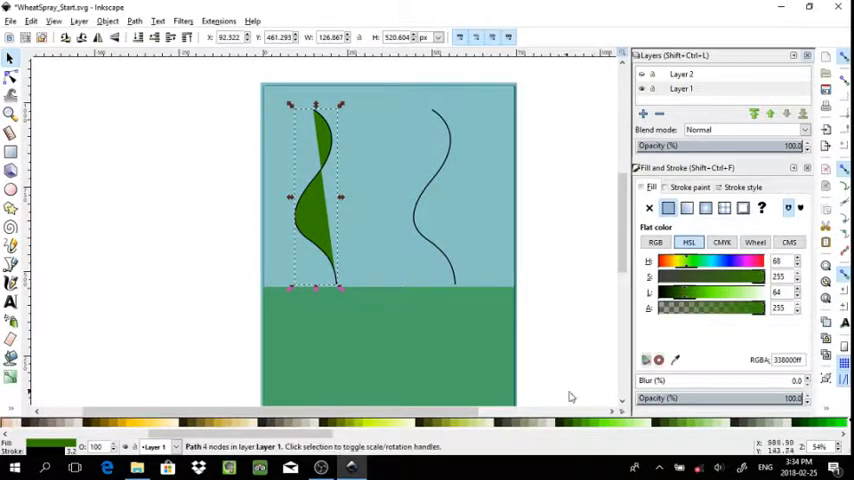